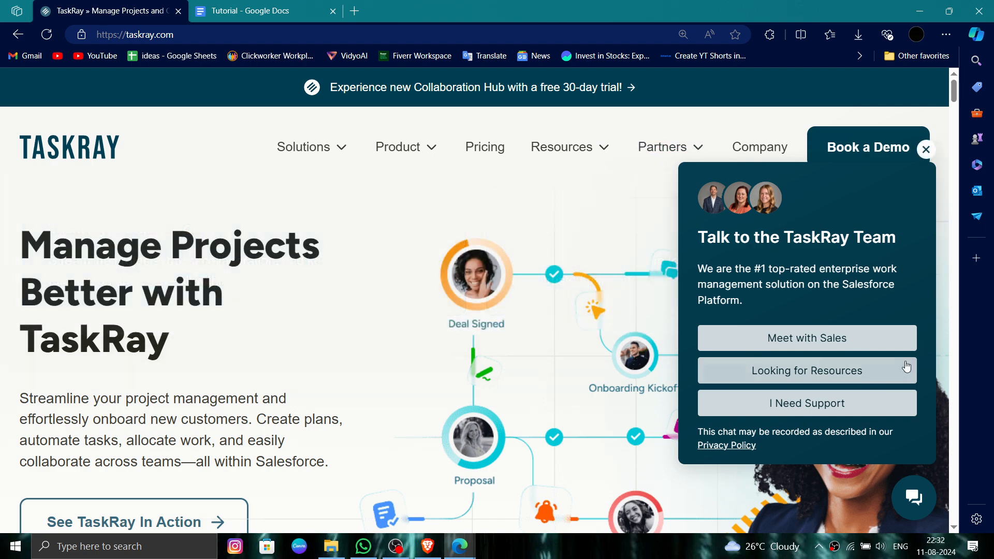
pyautogui.moveTo(814, 415)
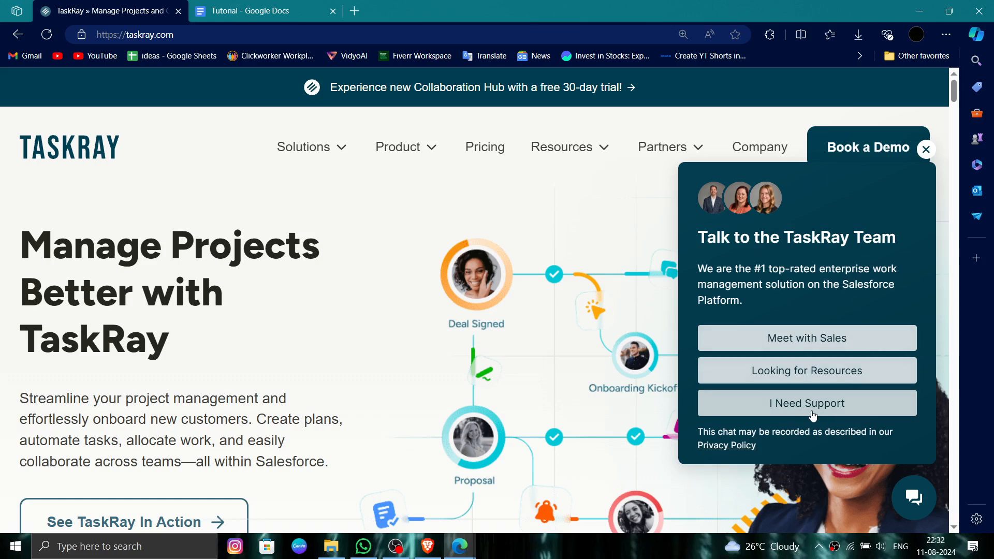
pyautogui.moveTo(836, 404)
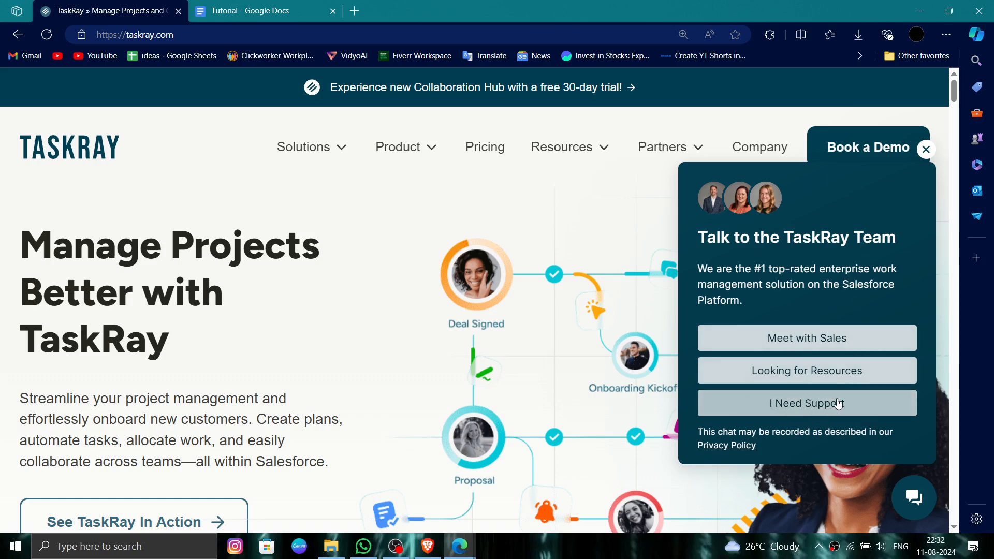
# Choose 'I Need Support' in the TaskRay chat widget and follow its offer to open the support page
pyautogui.click(807, 403)
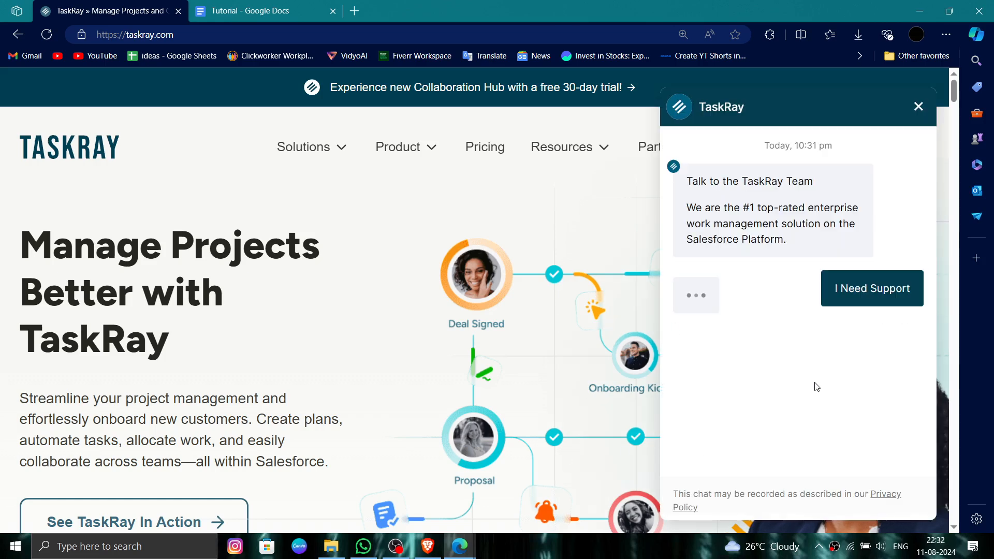
pyautogui.click(871, 289)
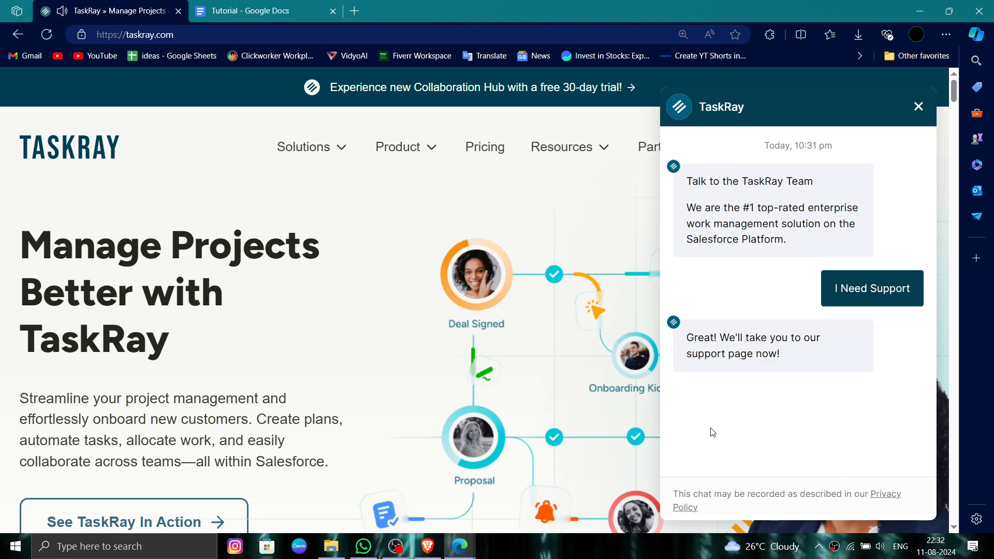
pyautogui.click(872, 289)
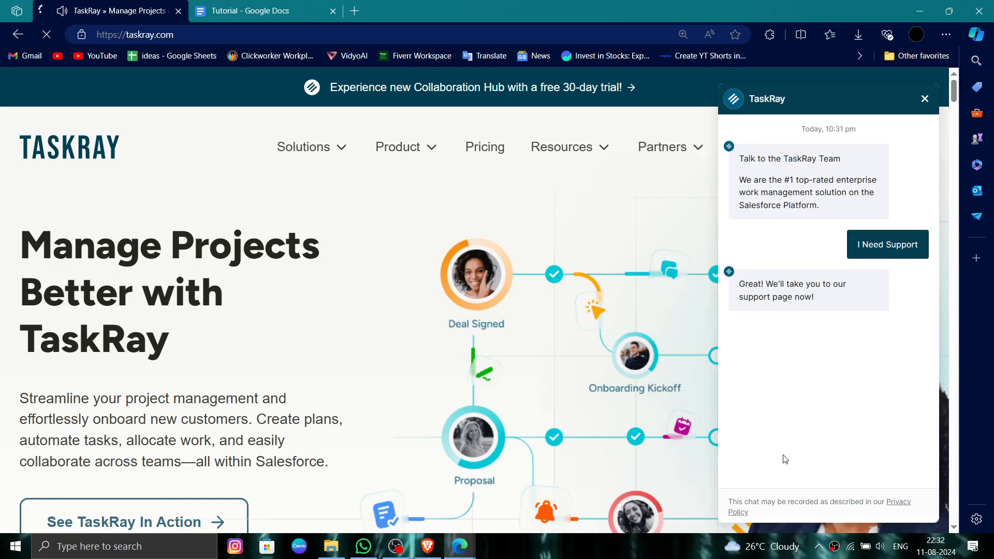
pyautogui.click(887, 244)
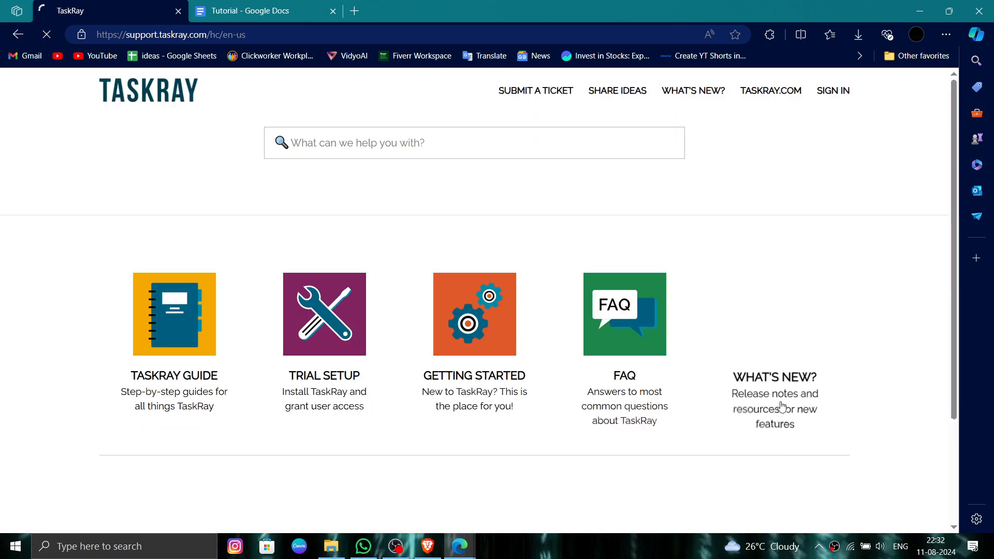
pyautogui.scroll(-3)
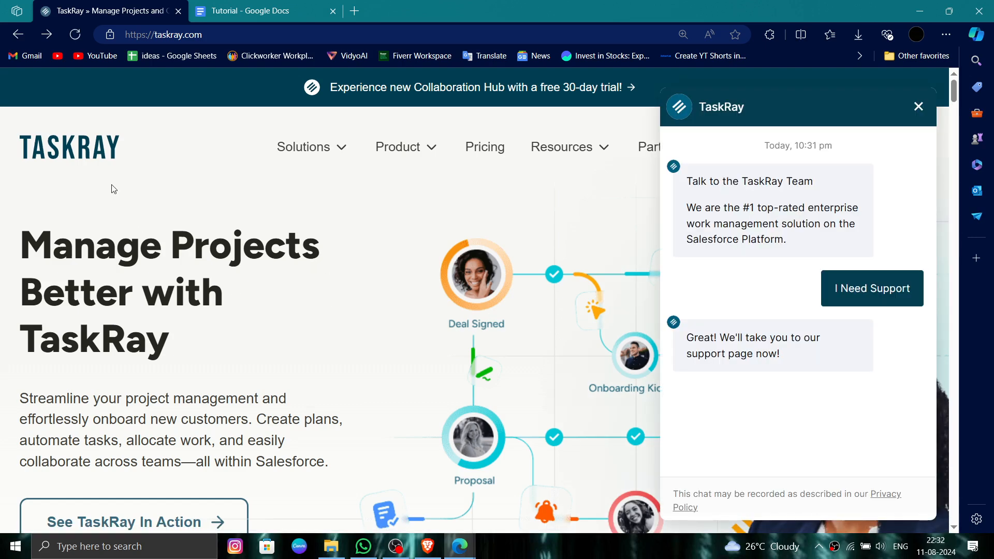
pyautogui.moveTo(273, 231)
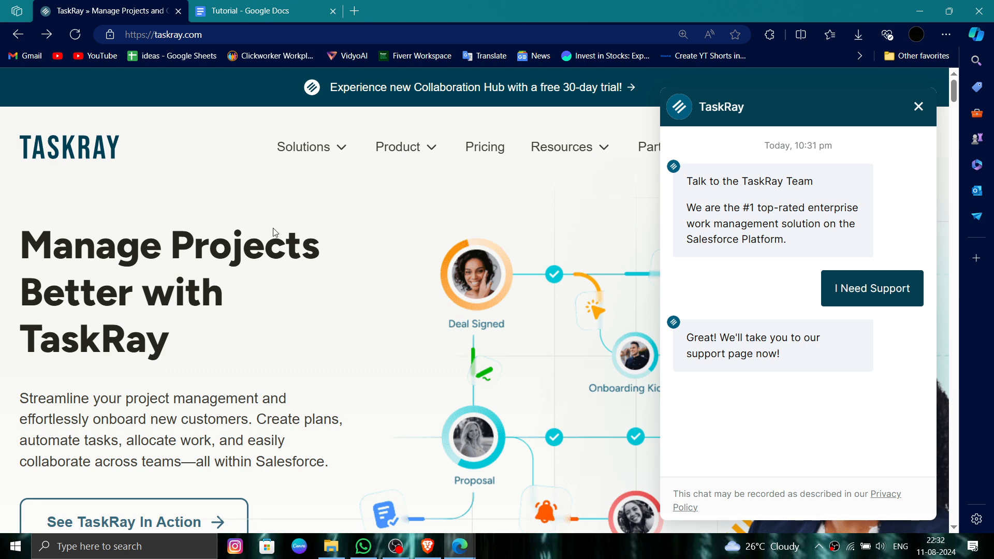